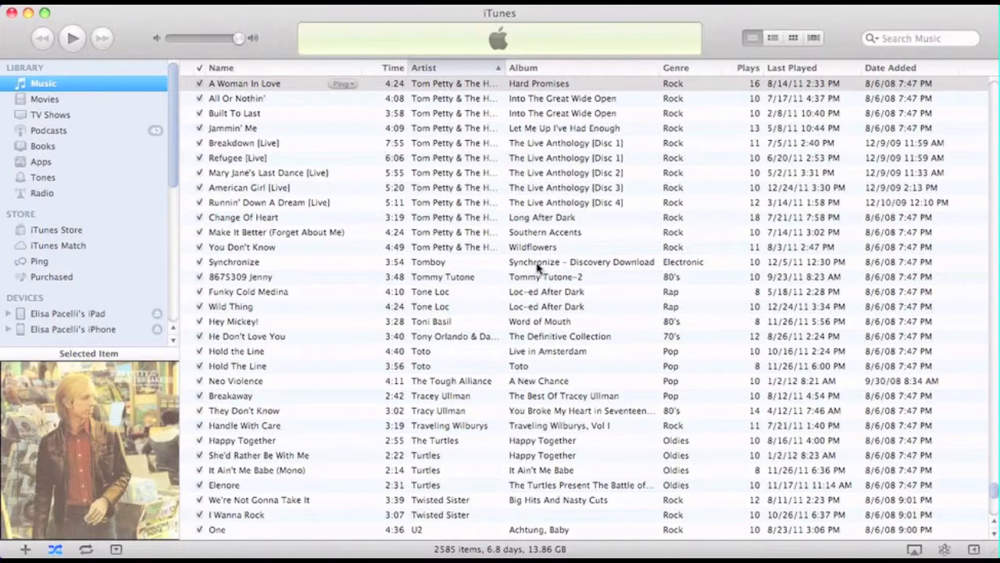
pyautogui.moveTo(172, 168)
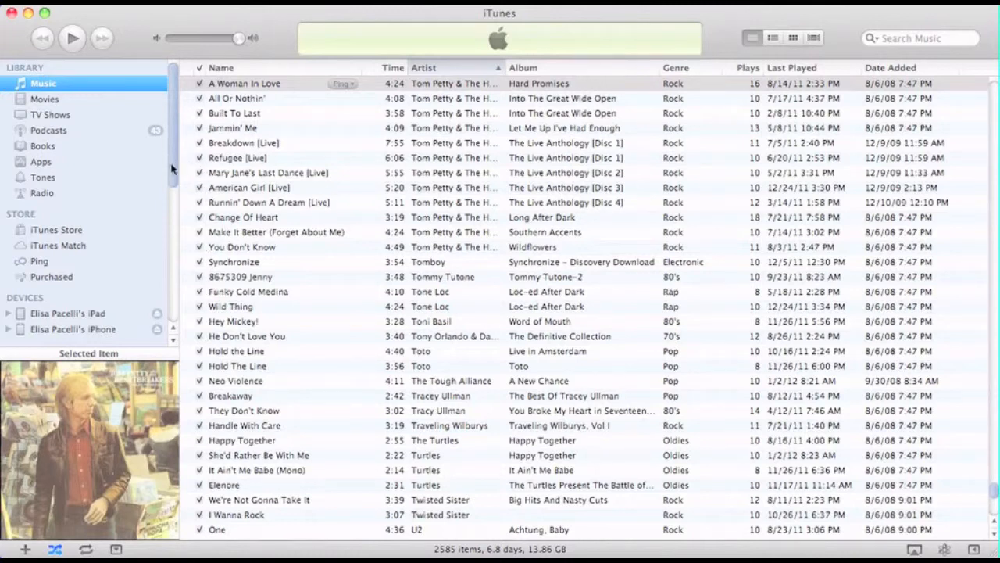
# Play Tom Petty & The Heartbreakers' 'A Woman In Love' and pause it a few seconds in
pyautogui.scroll(-3)
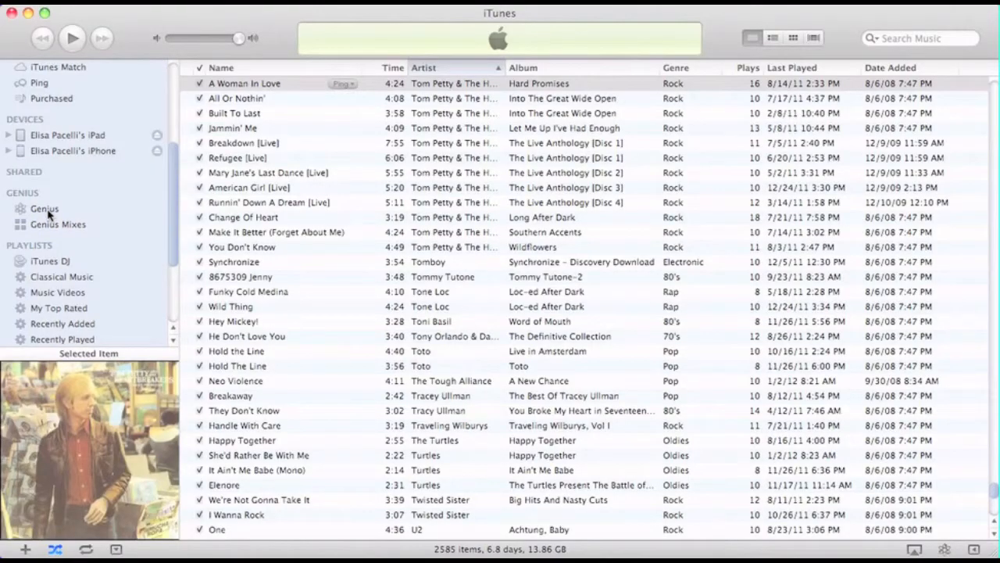
pyautogui.moveTo(55, 237)
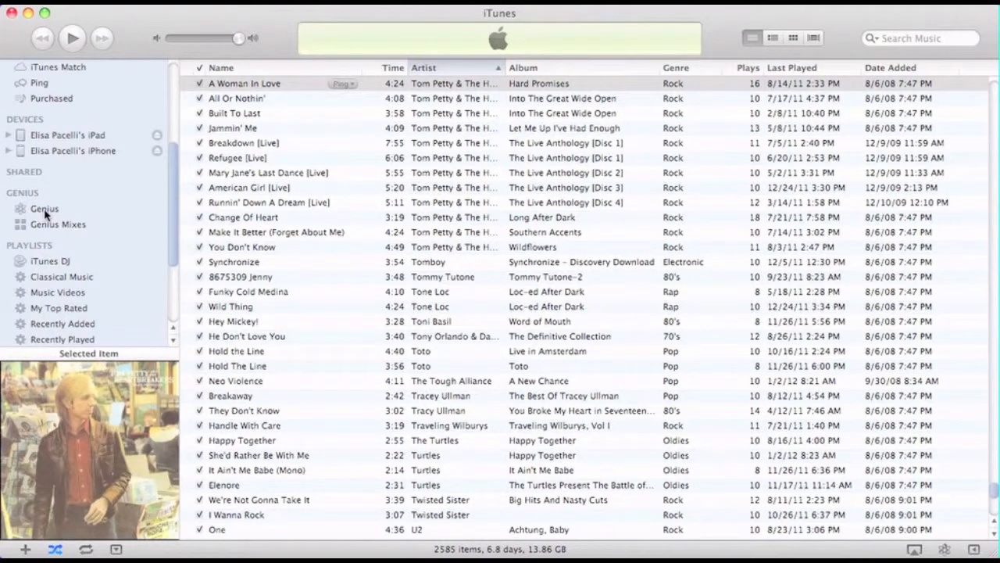
pyautogui.moveTo(260, 68)
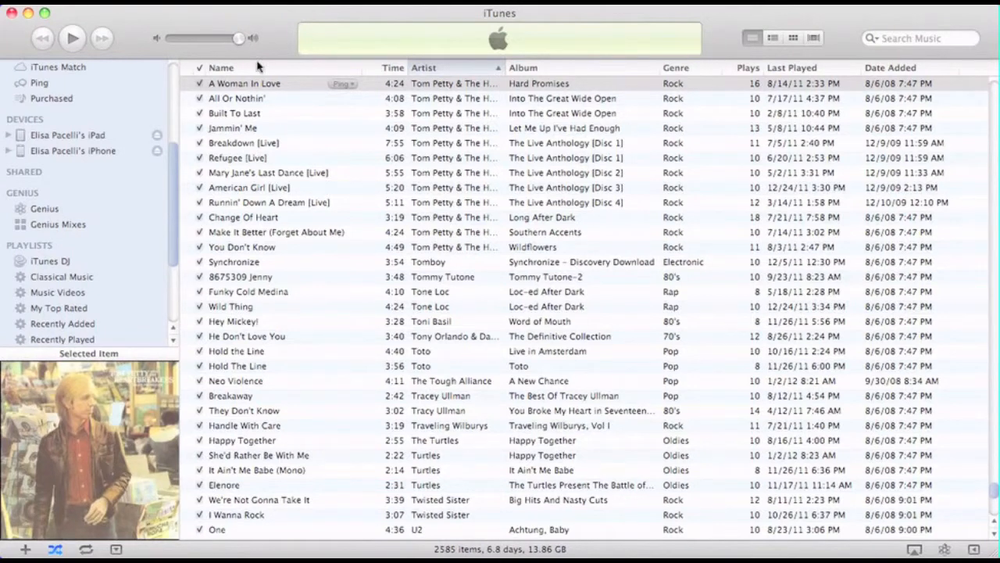
pyautogui.moveTo(257, 86)
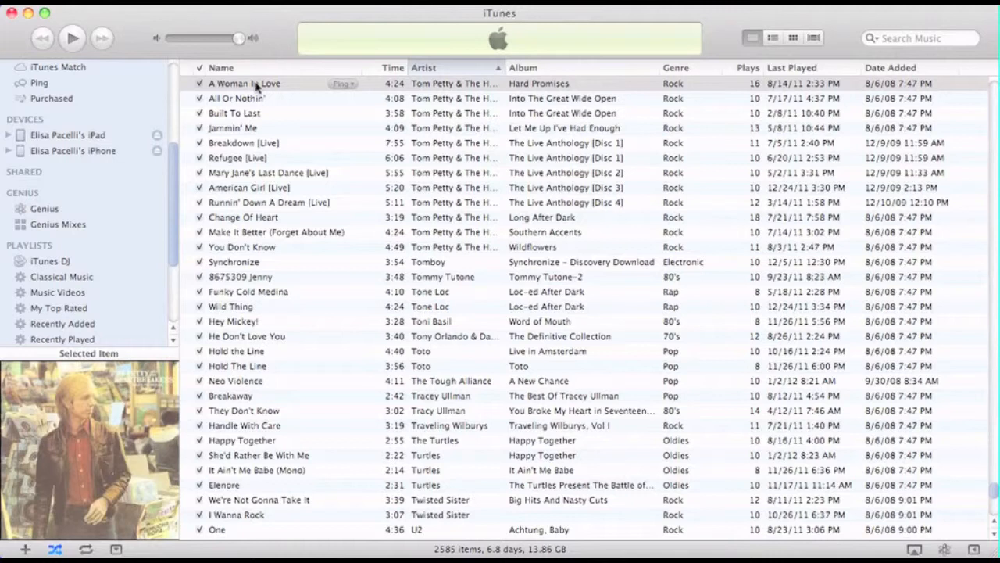
pyautogui.moveTo(283, 85)
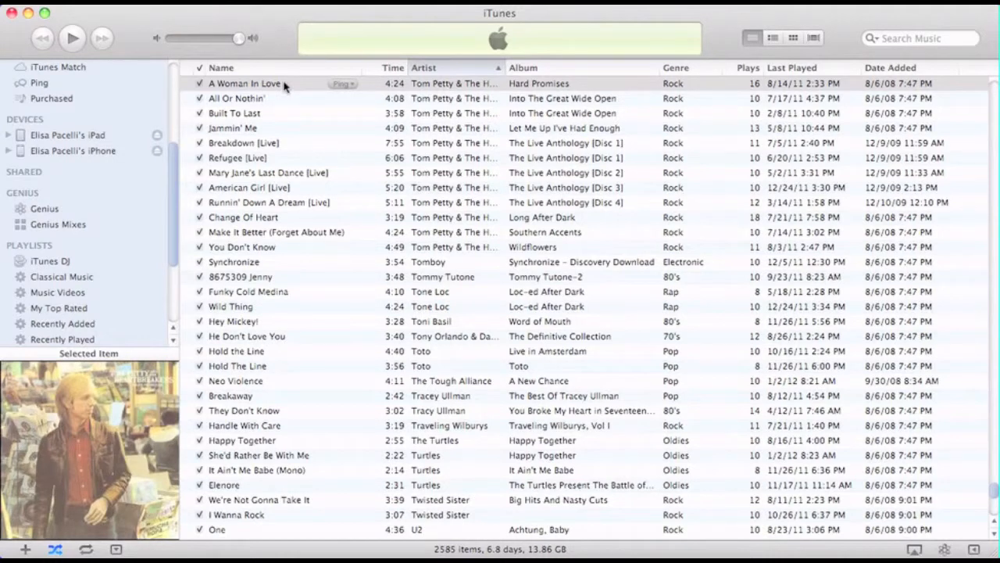
pyautogui.doubleClick(244, 84)
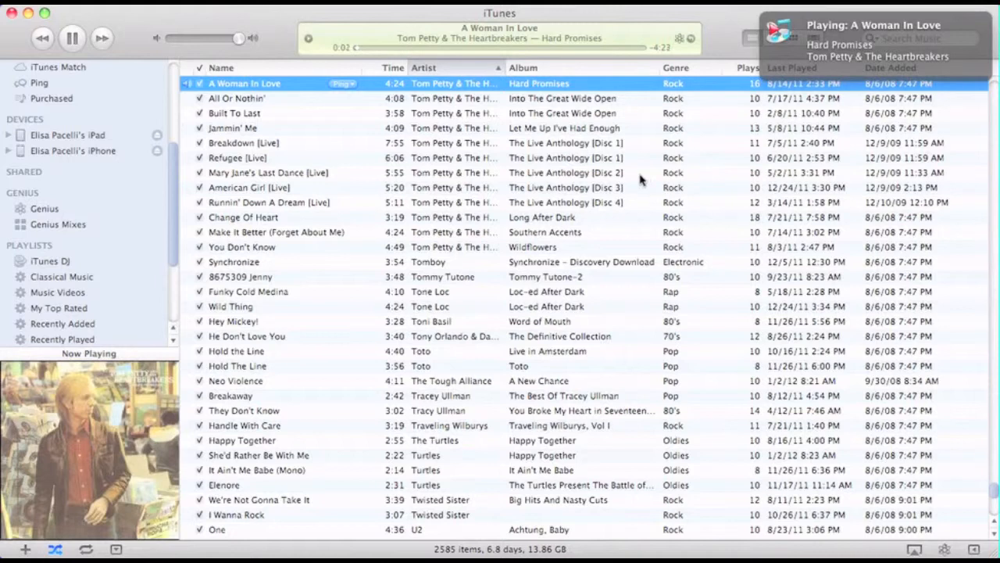
pyautogui.click(72, 38)
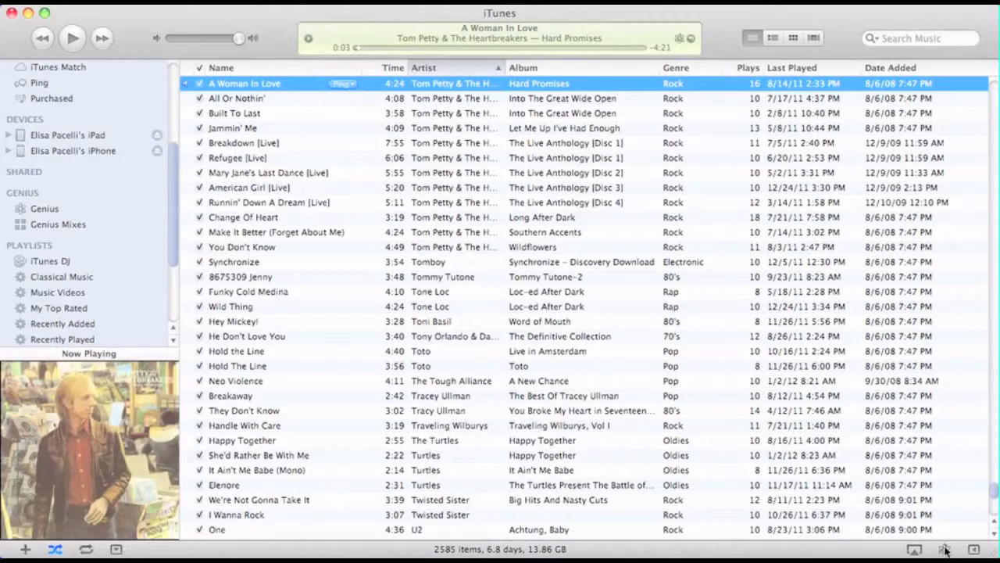
# Generate a Genius playlist from the selected song 'A Woman In Love'
pyautogui.click(45, 208)
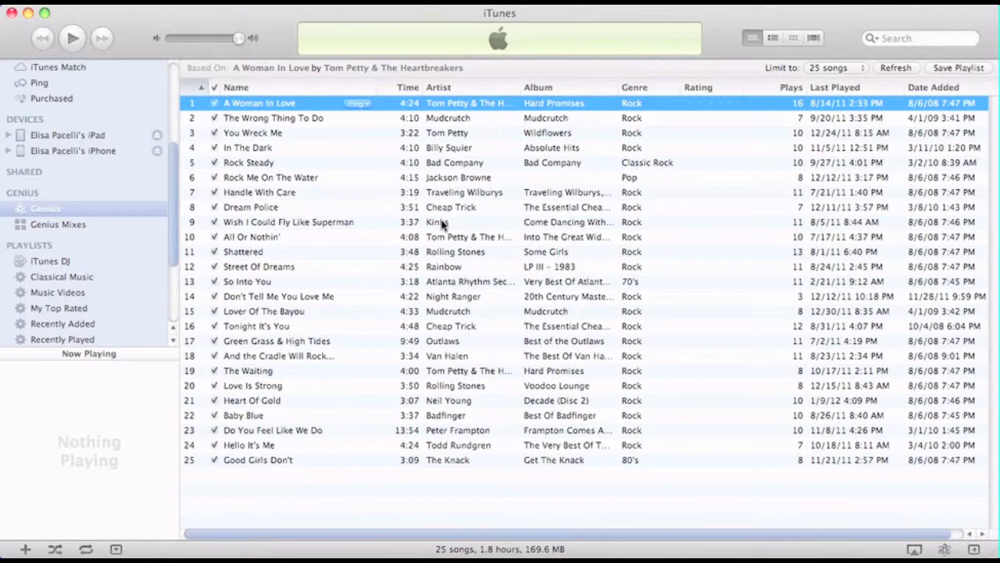
pyautogui.moveTo(870, 60)
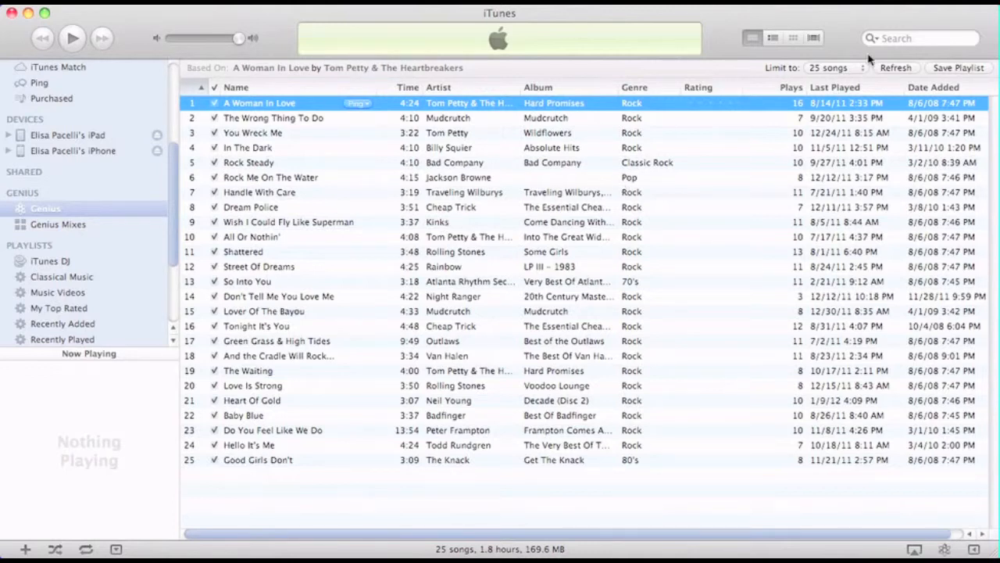
# Set the Genius playlist limit to 100 songs, browse it, then return to 25 songs
pyautogui.click(828, 67)
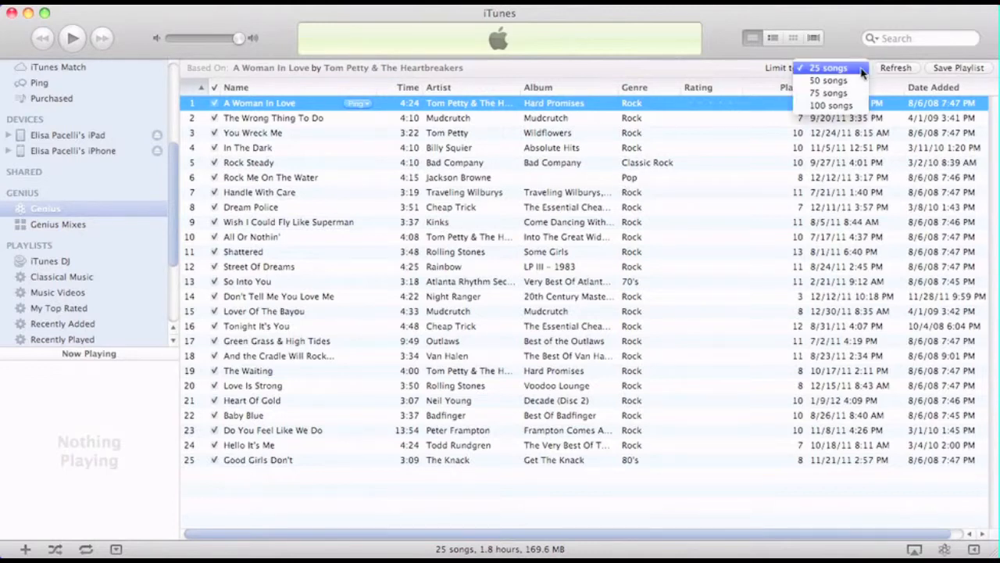
pyautogui.moveTo(852, 121)
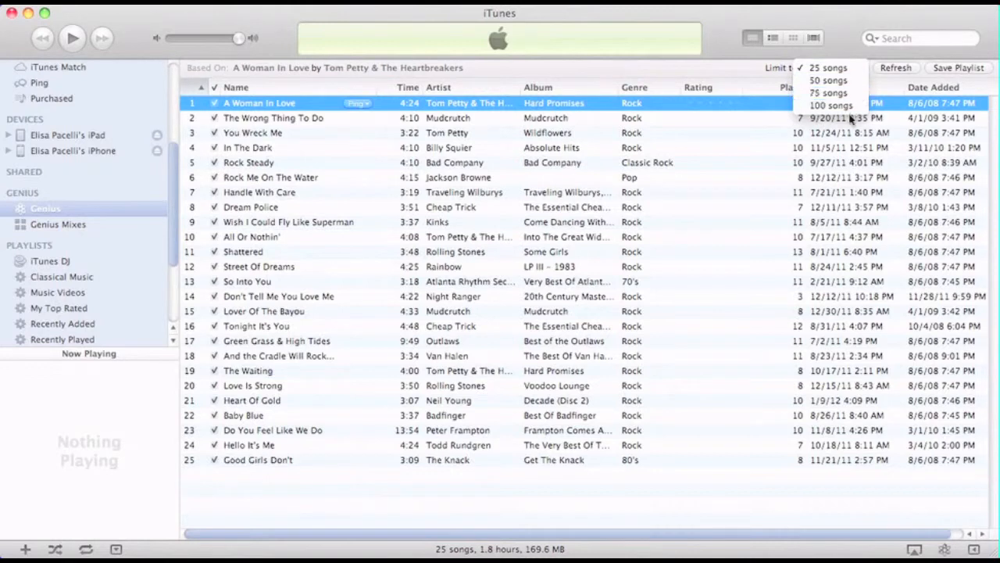
pyautogui.click(832, 106)
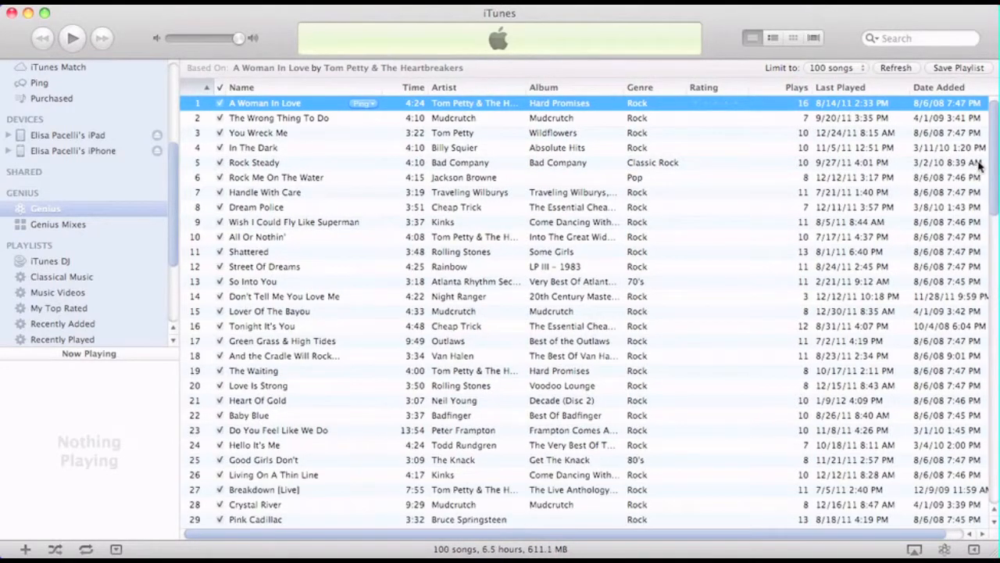
pyautogui.scroll(-3)
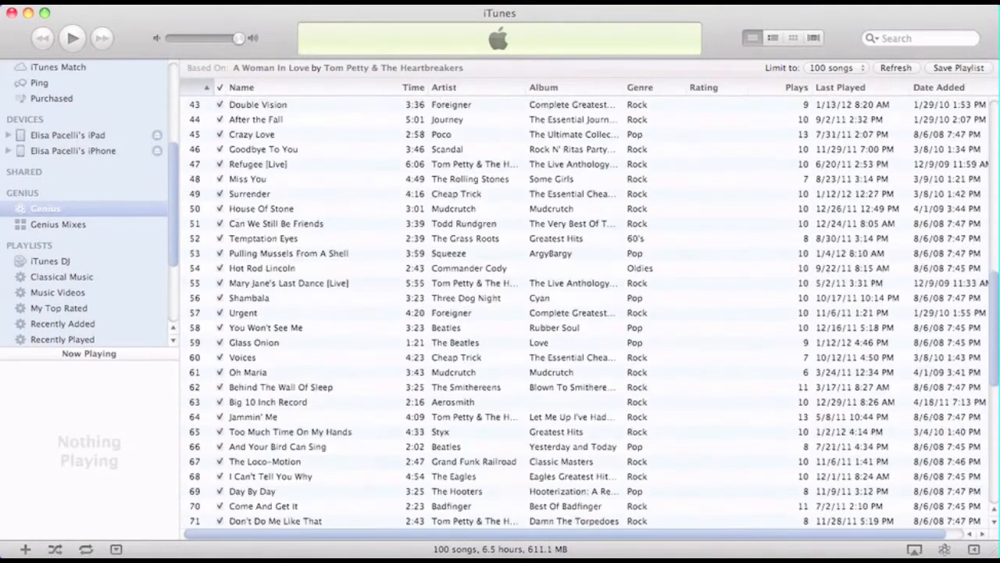
pyautogui.scroll(3)
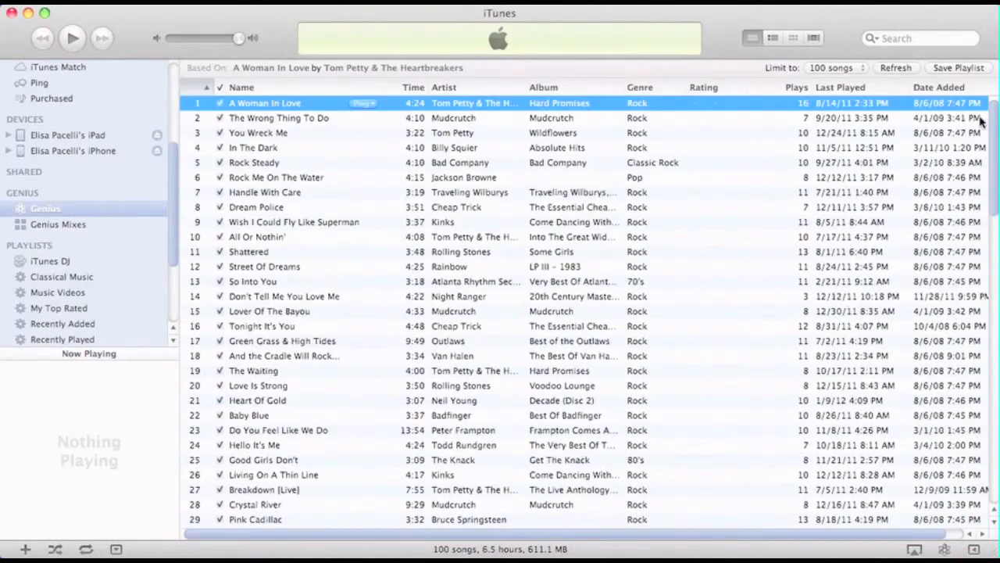
pyautogui.click(832, 68)
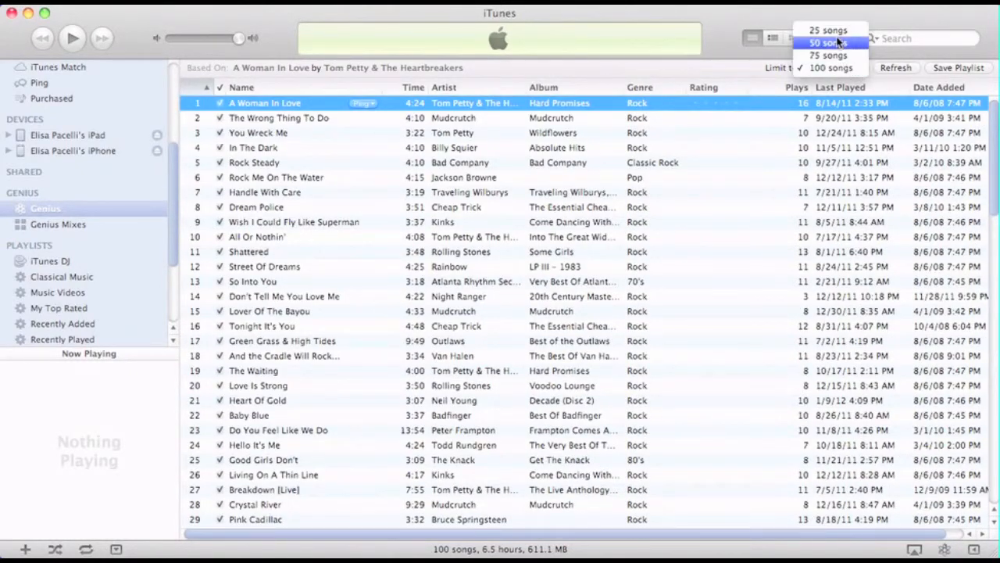
pyautogui.click(826, 30)
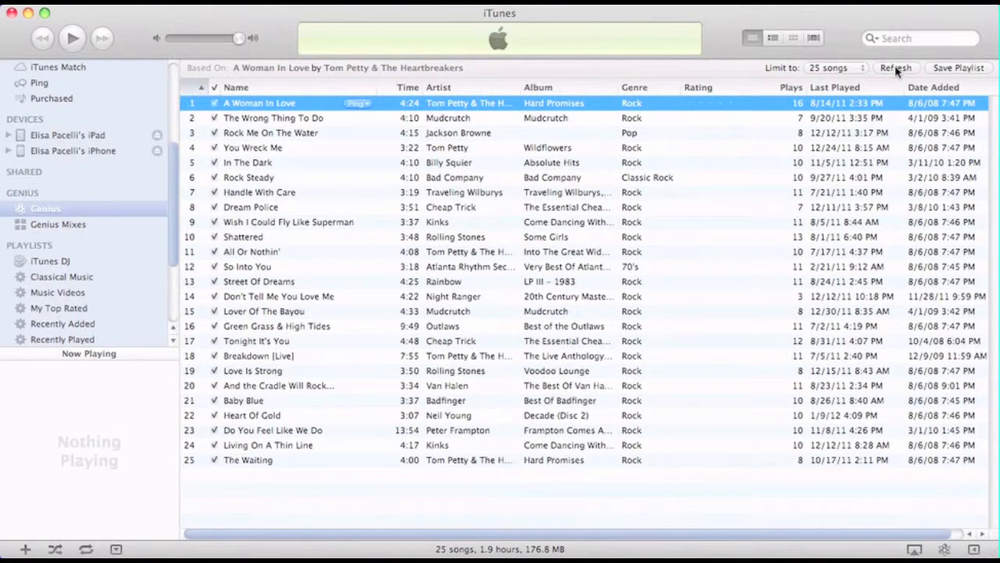
pyautogui.moveTo(944, 71)
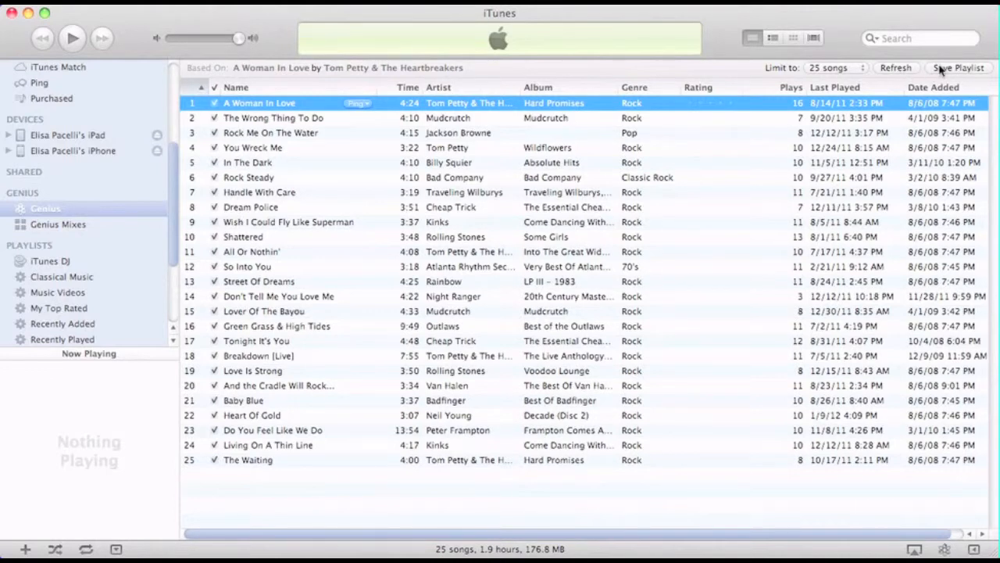
# Save the Genius list as playlist 'A Woman In Love', then delete it with confirmation
pyautogui.click(959, 67)
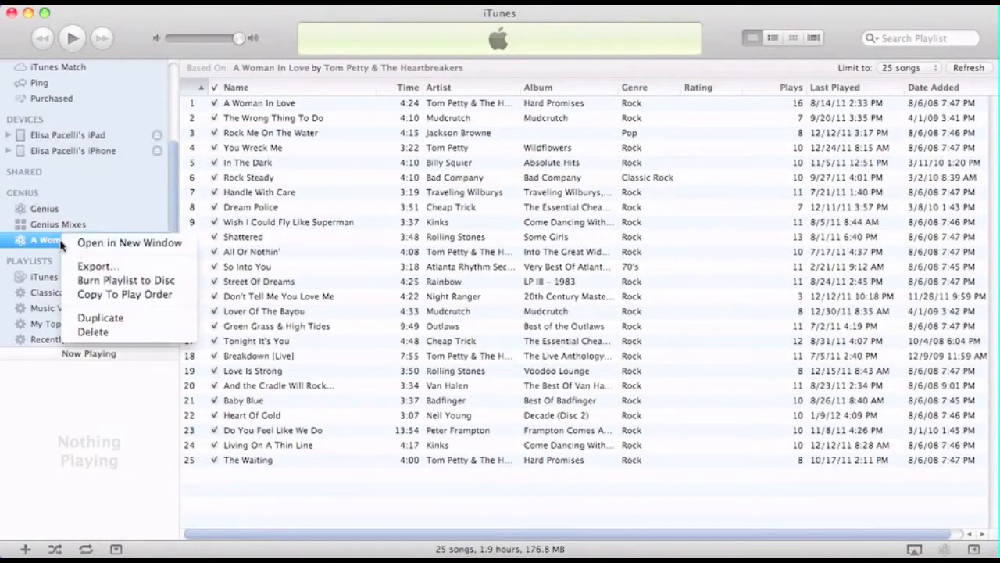
pyautogui.moveTo(92, 331)
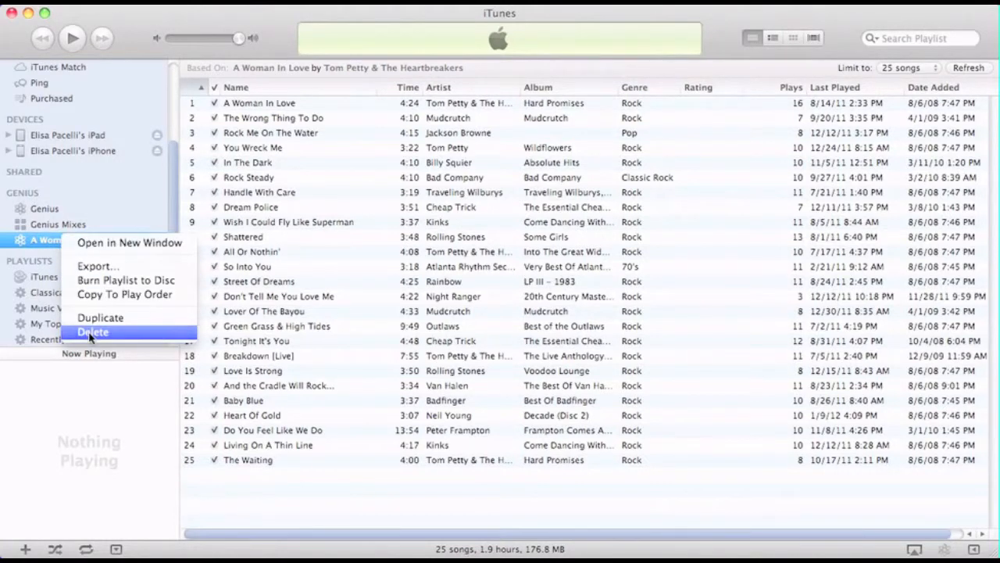
pyautogui.click(92, 332)
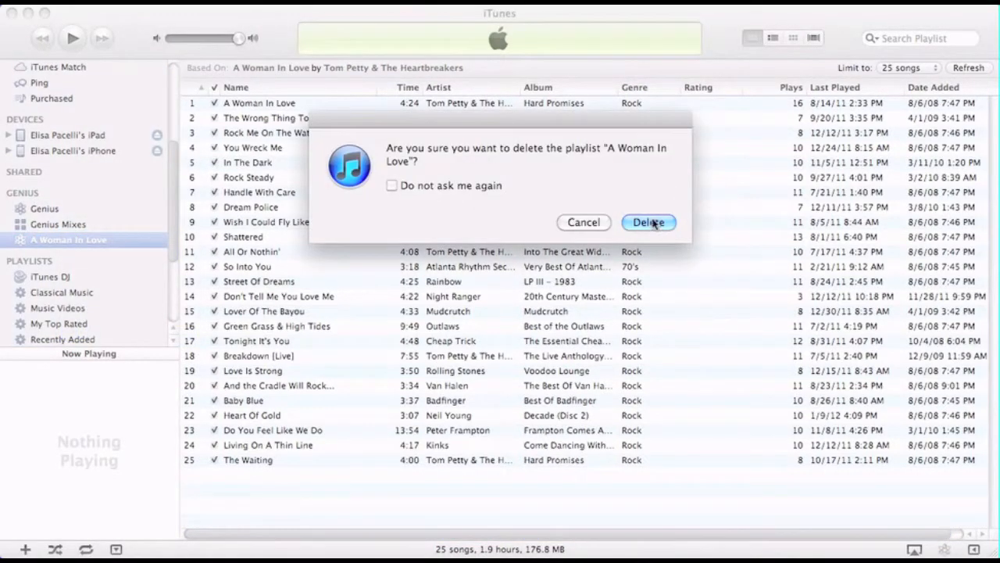
pyautogui.click(647, 222)
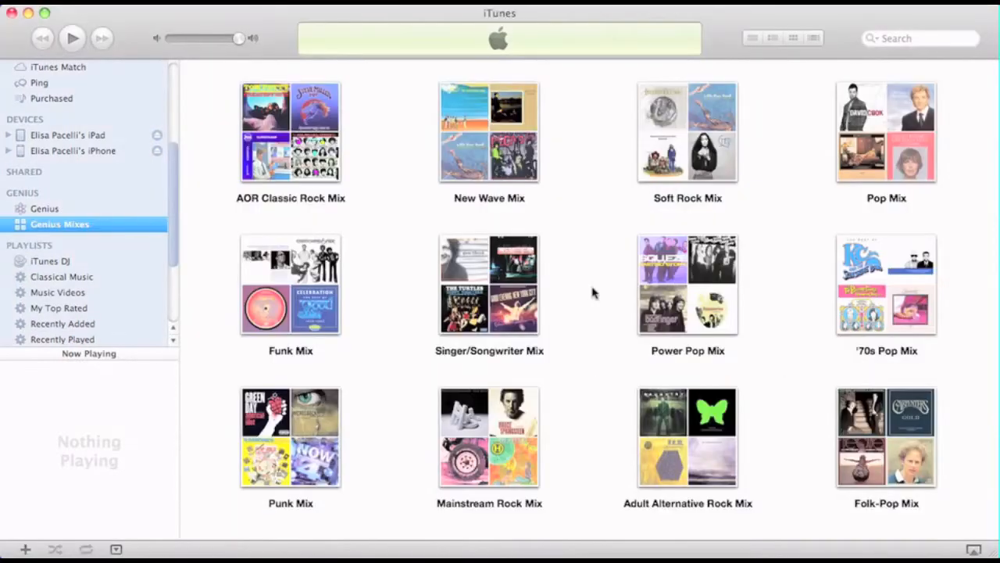
pyautogui.moveTo(489, 283)
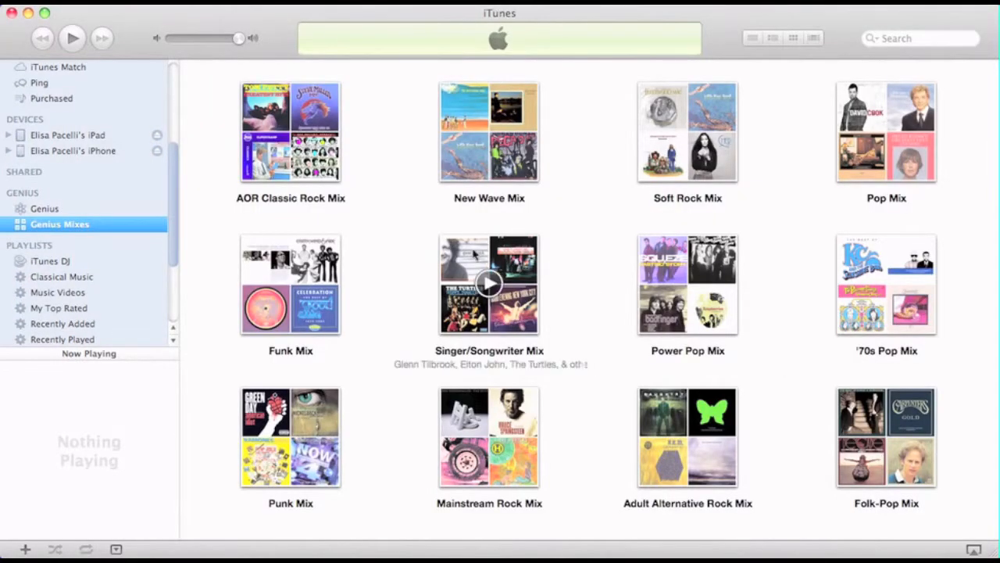
pyautogui.moveTo(127, 227)
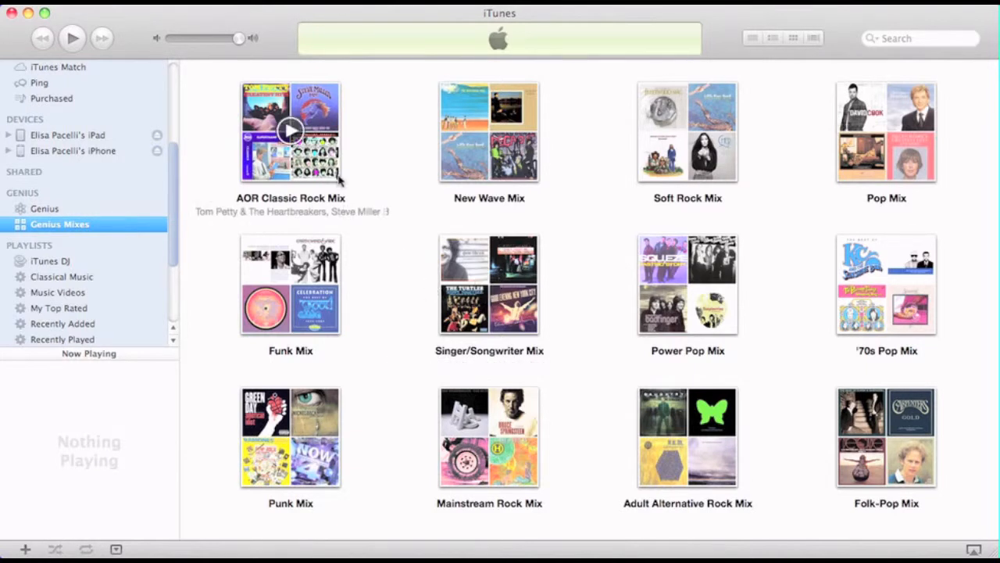
pyautogui.moveTo(399, 187)
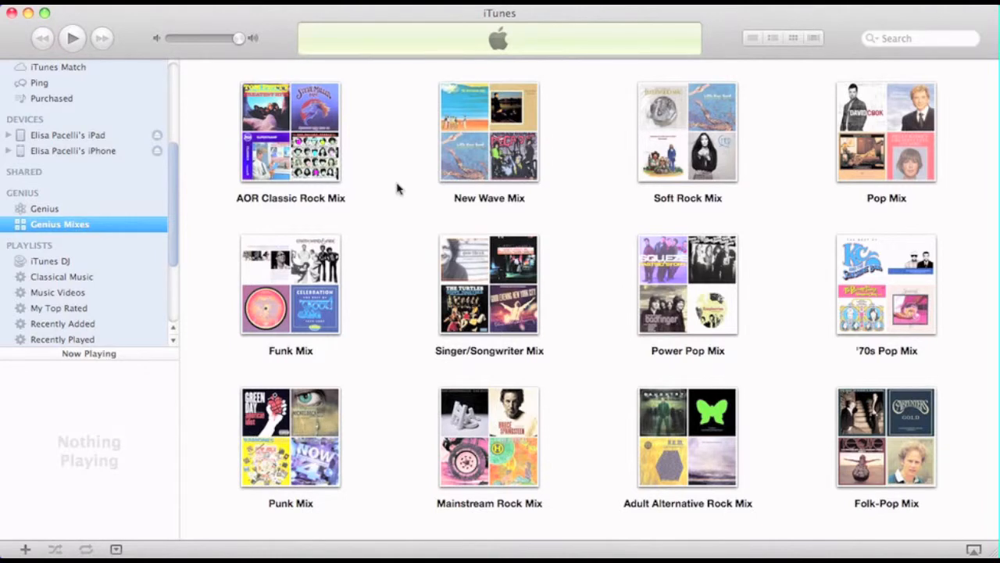
pyautogui.moveTo(290, 211)
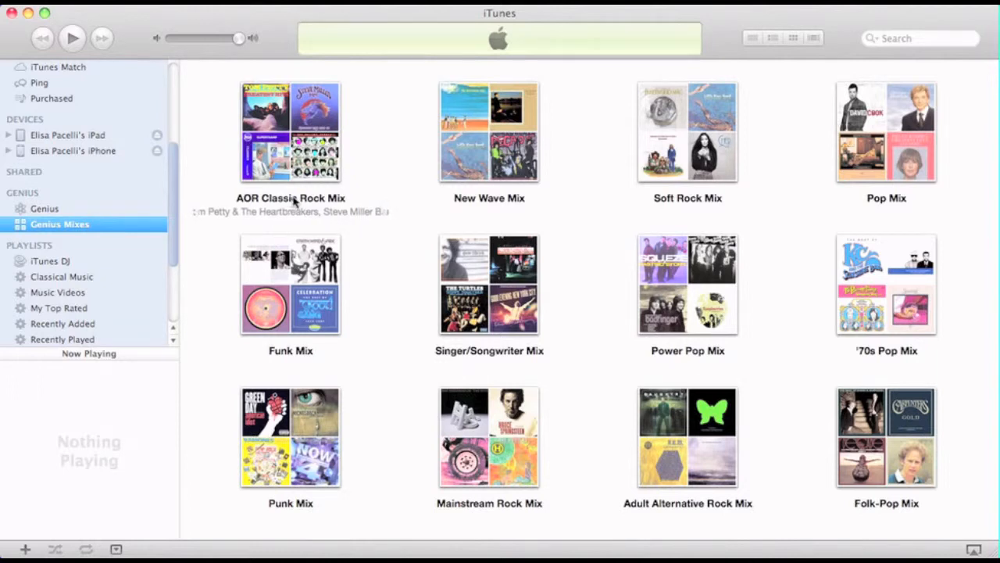
pyautogui.moveTo(678, 205)
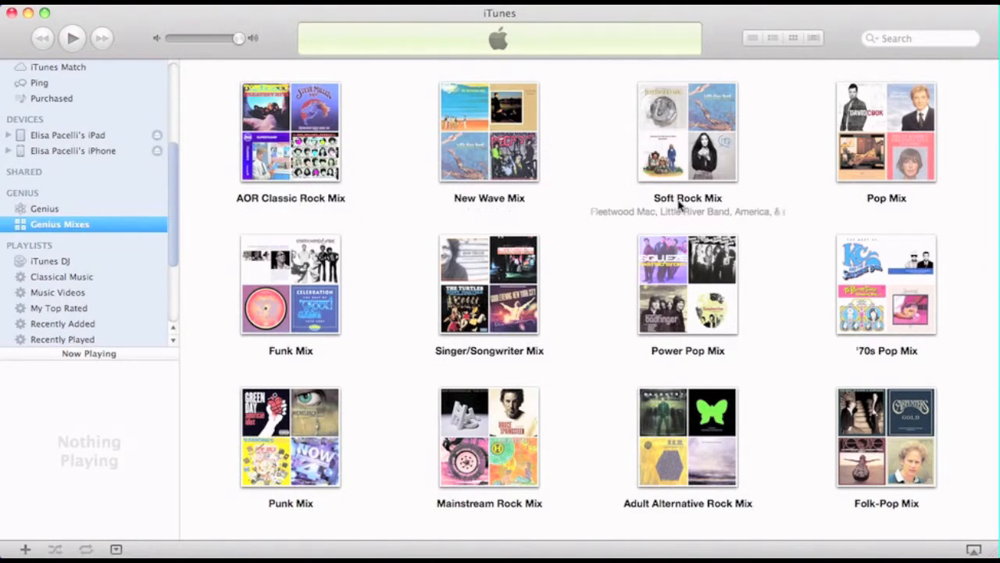
pyautogui.moveTo(433, 171)
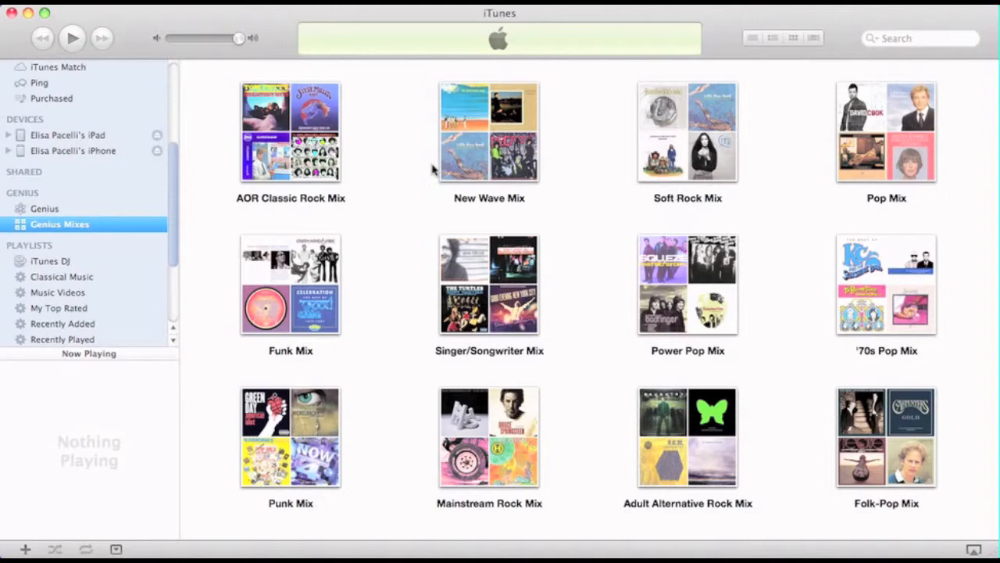
pyautogui.moveTo(290, 130)
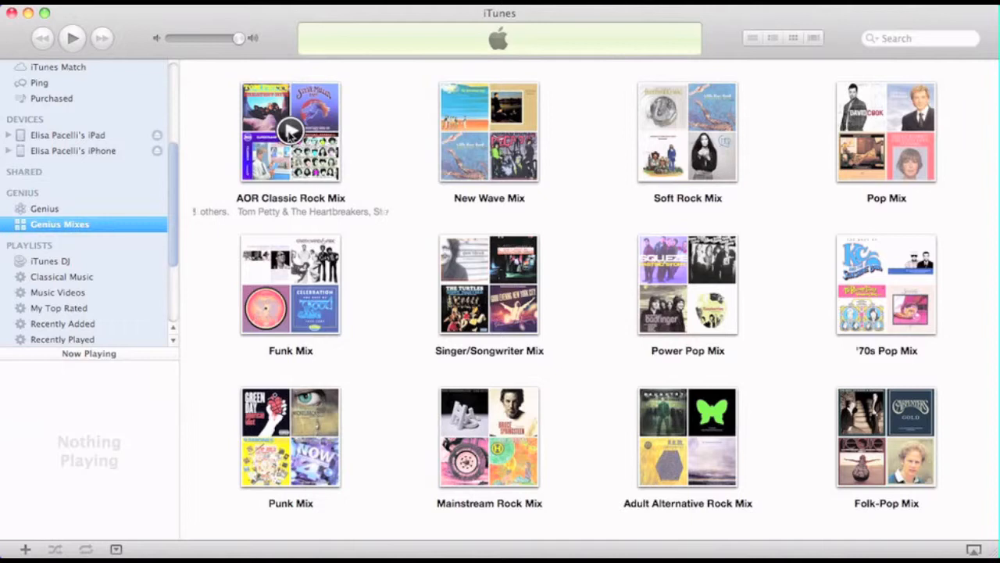
# Play the AOR Classic Rock Mix, skip ahead, and pause on 'Handle With Care'
pyautogui.click(290, 130)
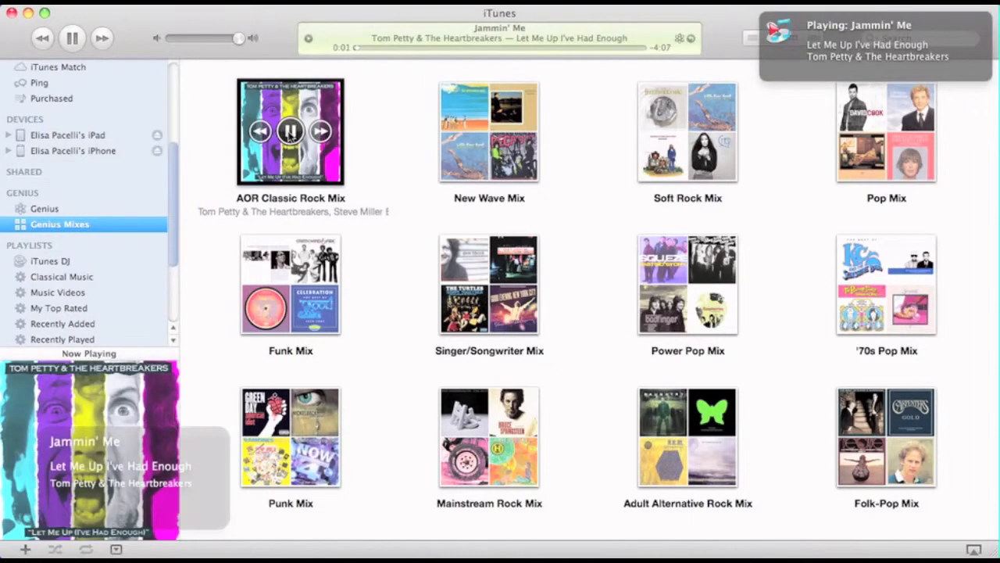
pyautogui.click(320, 131)
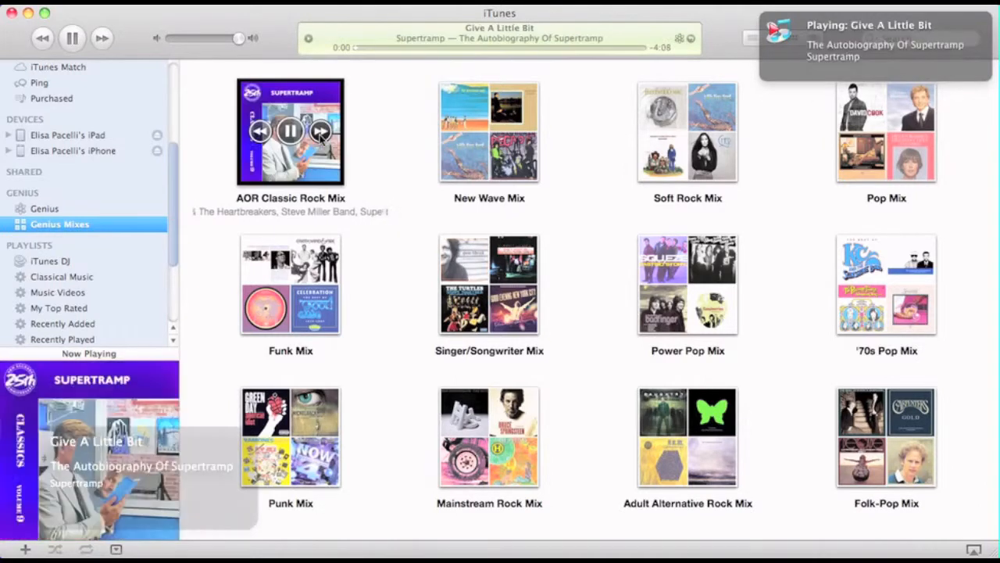
pyautogui.click(320, 131)
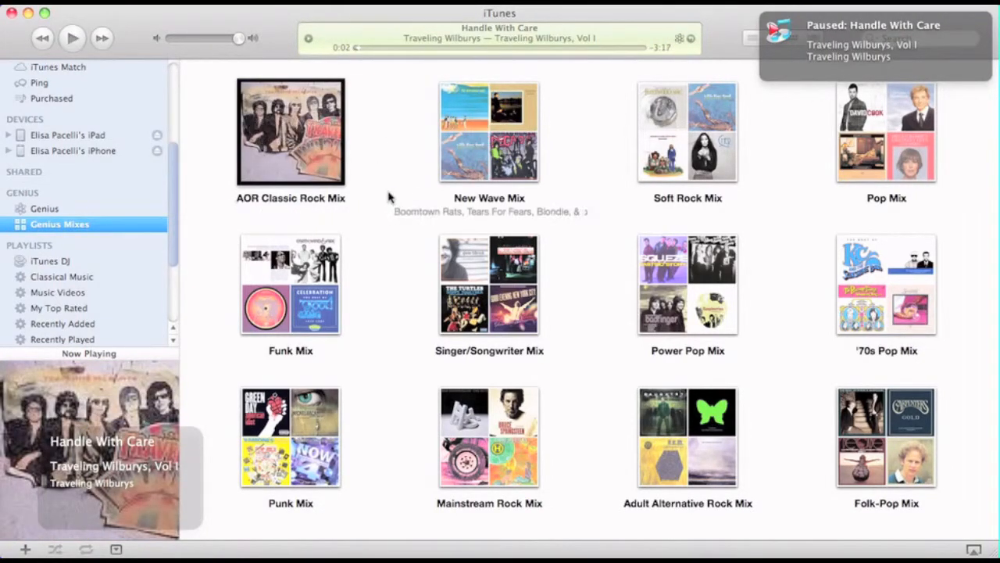
pyautogui.moveTo(367, 170)
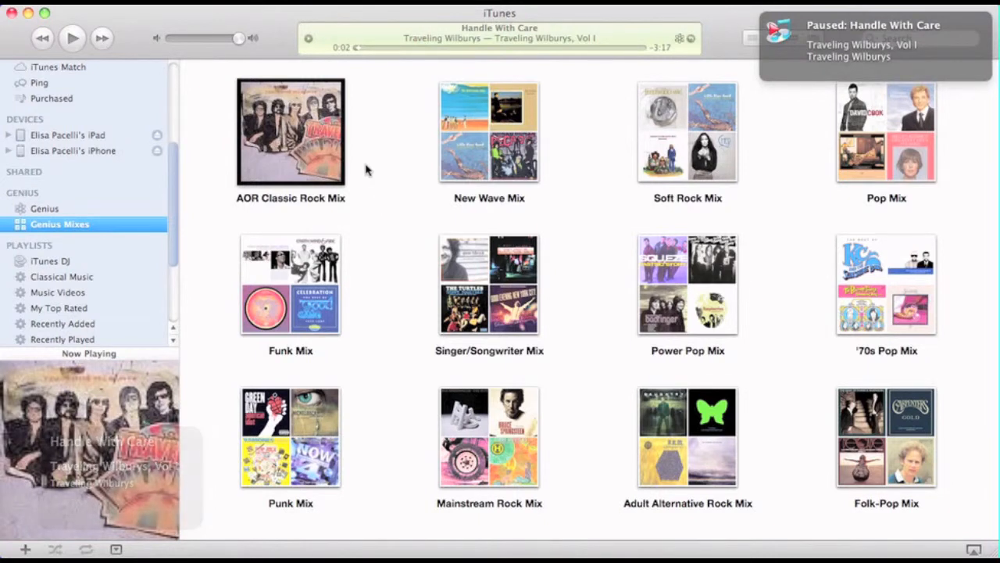
pyautogui.moveTo(391, 166)
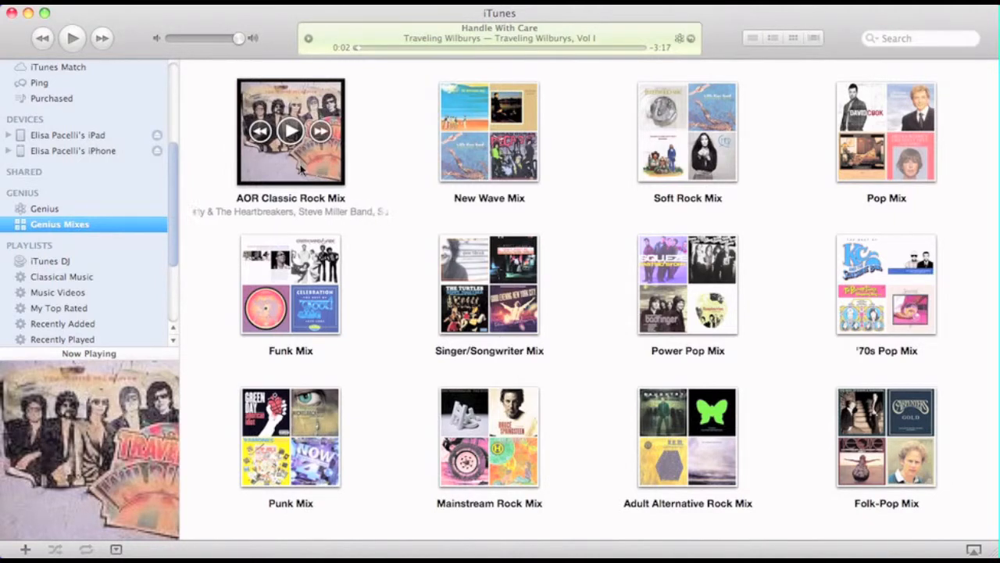
# Remove 'AOR Classic Rock Mix' via its right-click menu, leaving eleven Genius Mixes
pyautogui.rightClick(290, 131)
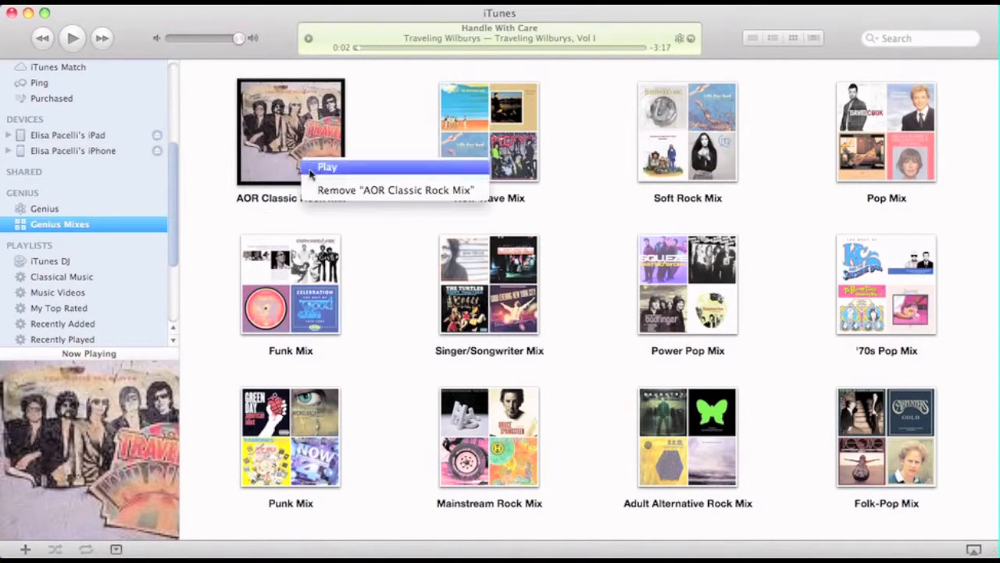
pyautogui.click(396, 190)
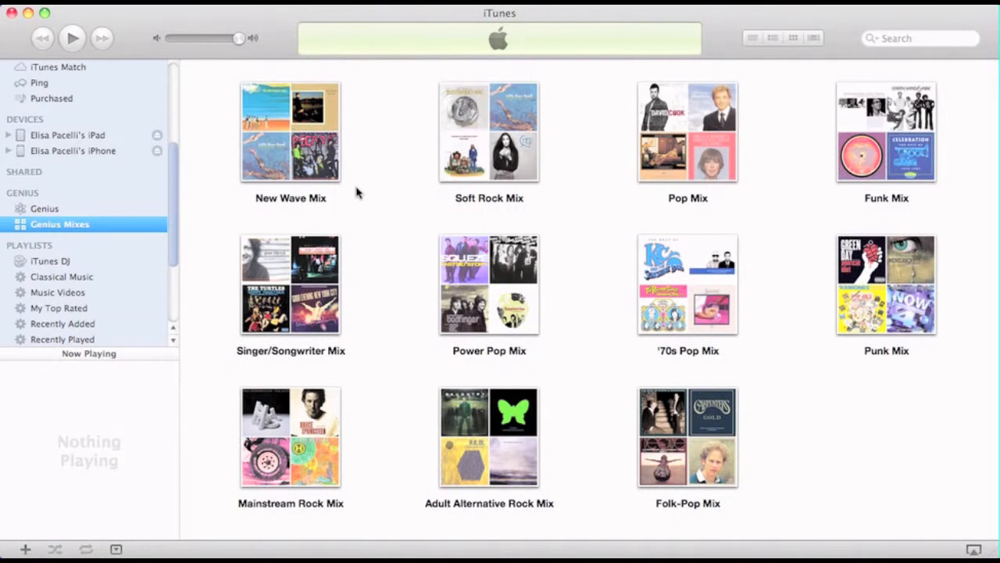
pyautogui.moveTo(218, 230)
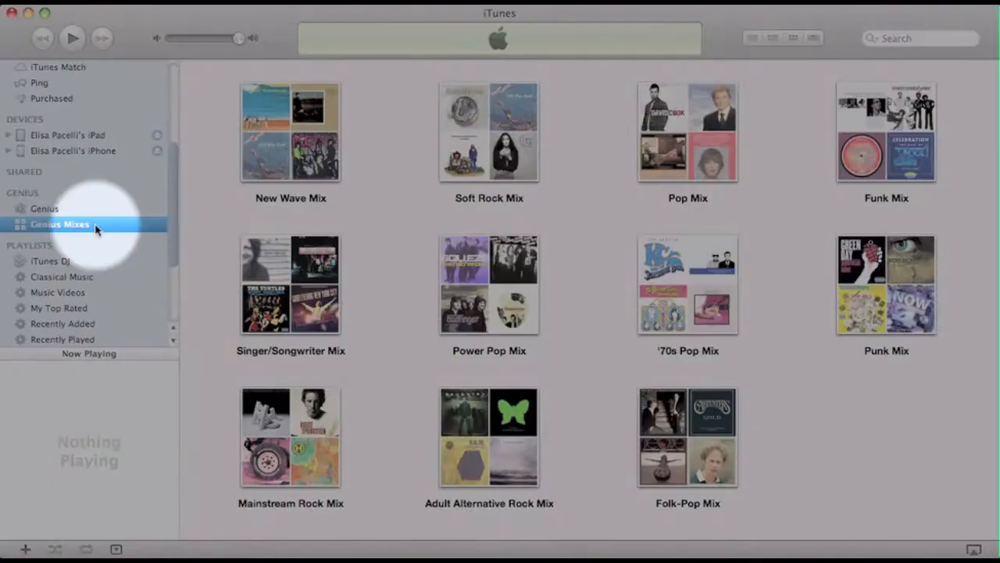
# Restore All Mixes from the Genius Mixes sidebar menu, returning all twelve mixes
pyautogui.rightClick(60, 224)
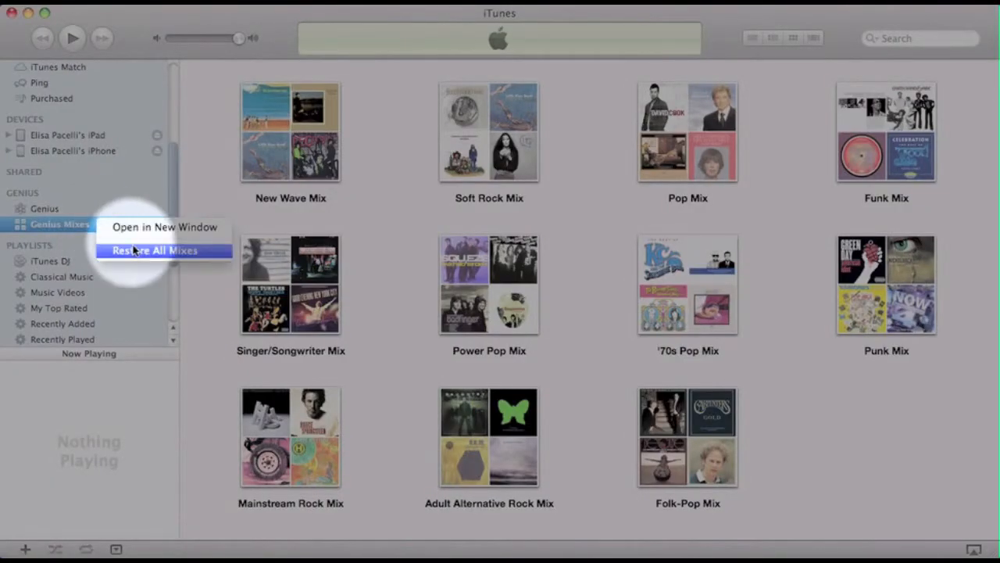
pyautogui.click(154, 250)
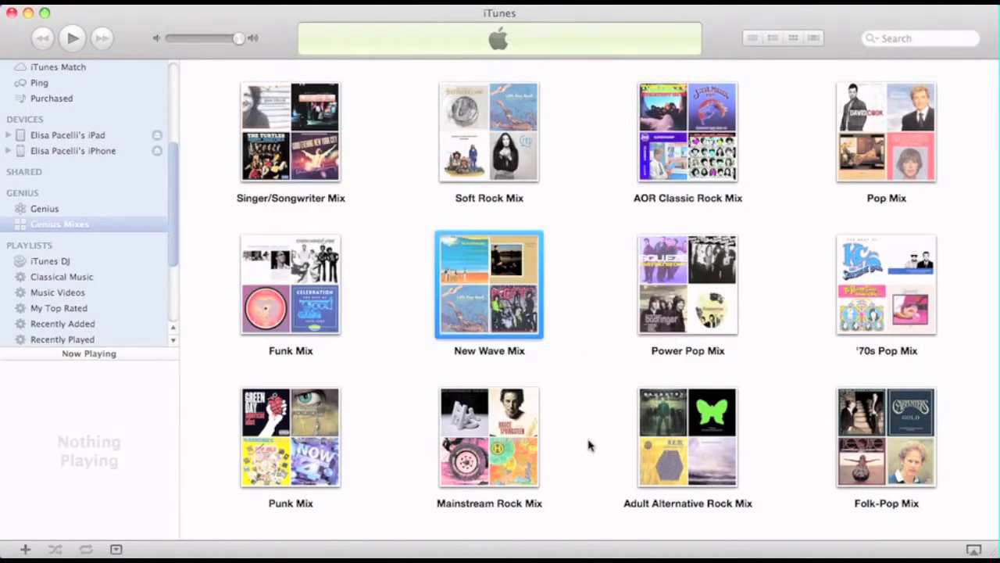
pyautogui.moveTo(587, 443)
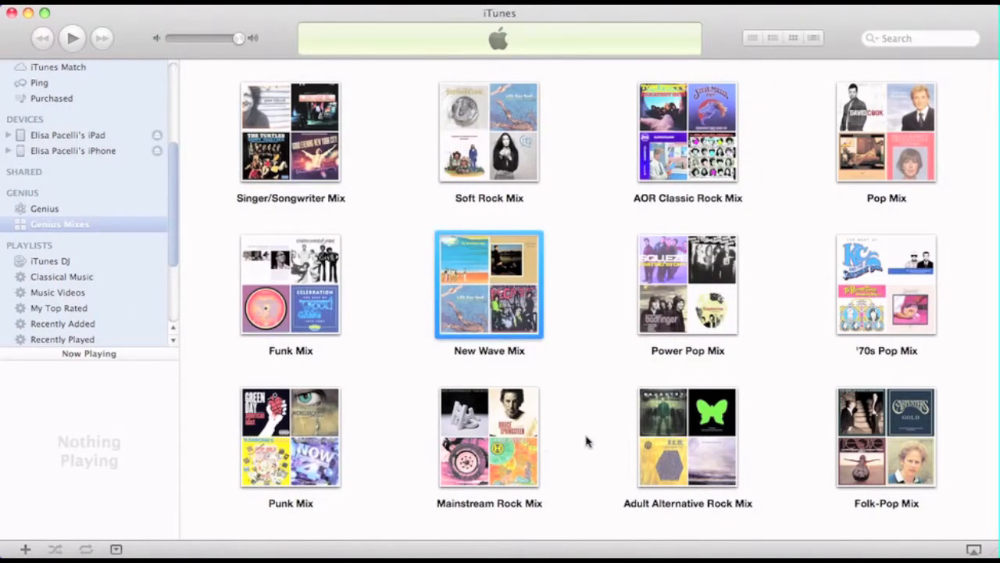
pyautogui.moveTo(561, 381)
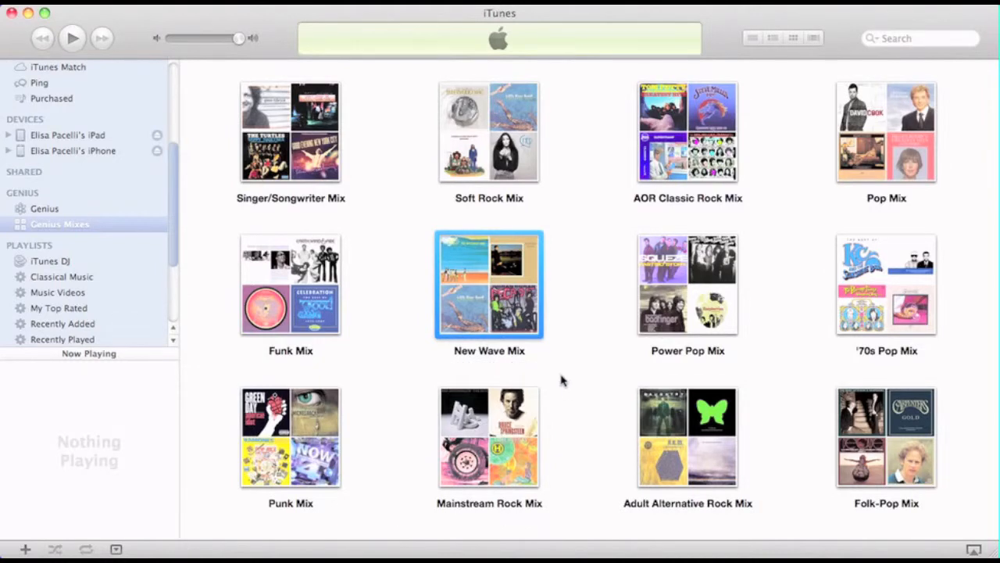
pyautogui.moveTo(597, 435)
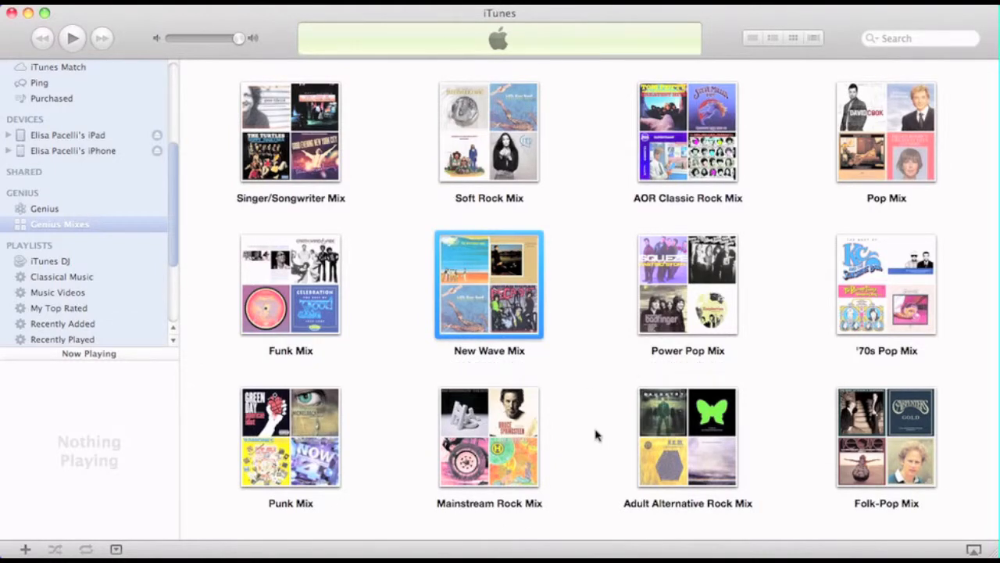
pyautogui.moveTo(592, 429)
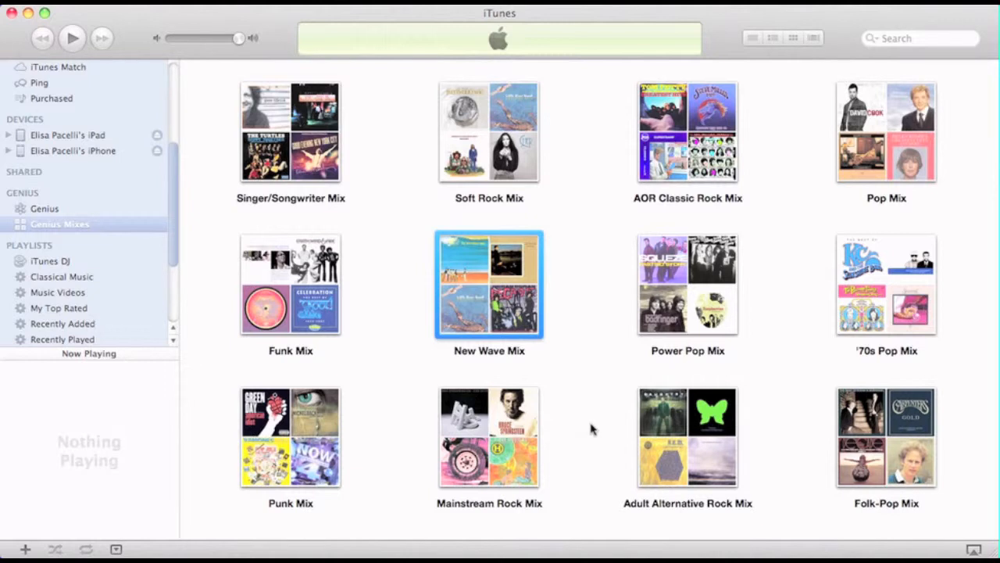
pyautogui.moveTo(39, 197)
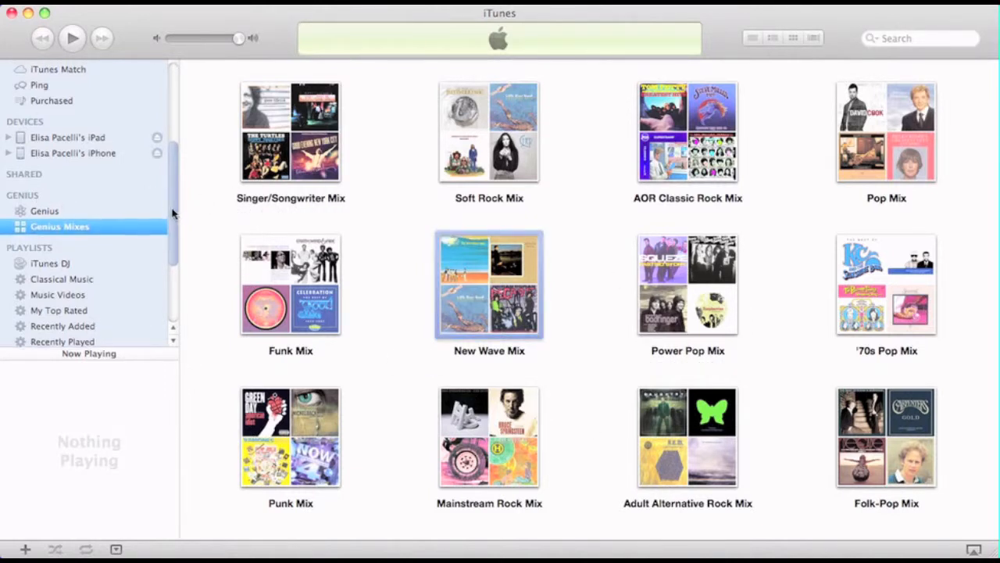
# Open the Music library and show the iTunes Sidebar's Genius Recommendations
pyautogui.click(43, 82)
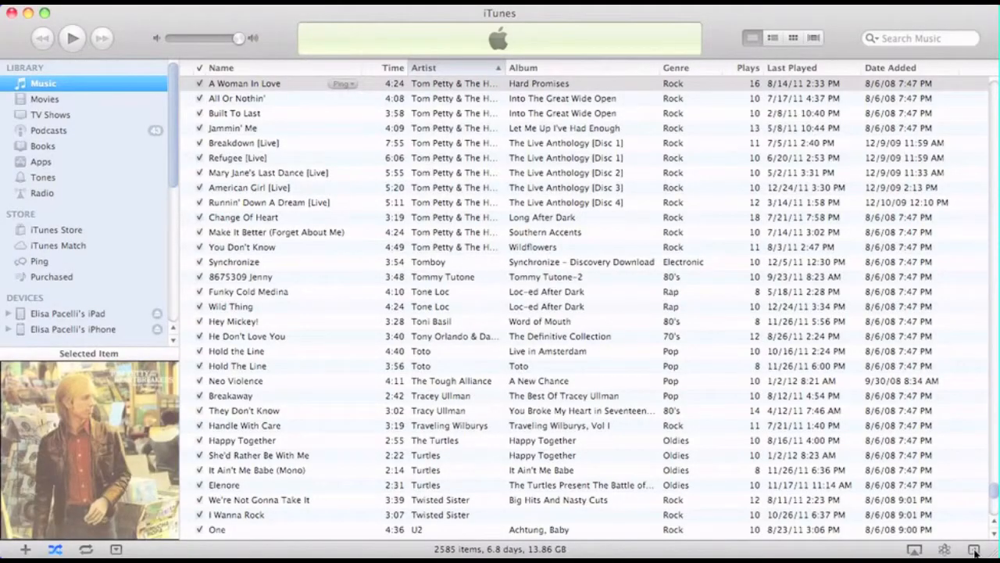
pyautogui.click(973, 549)
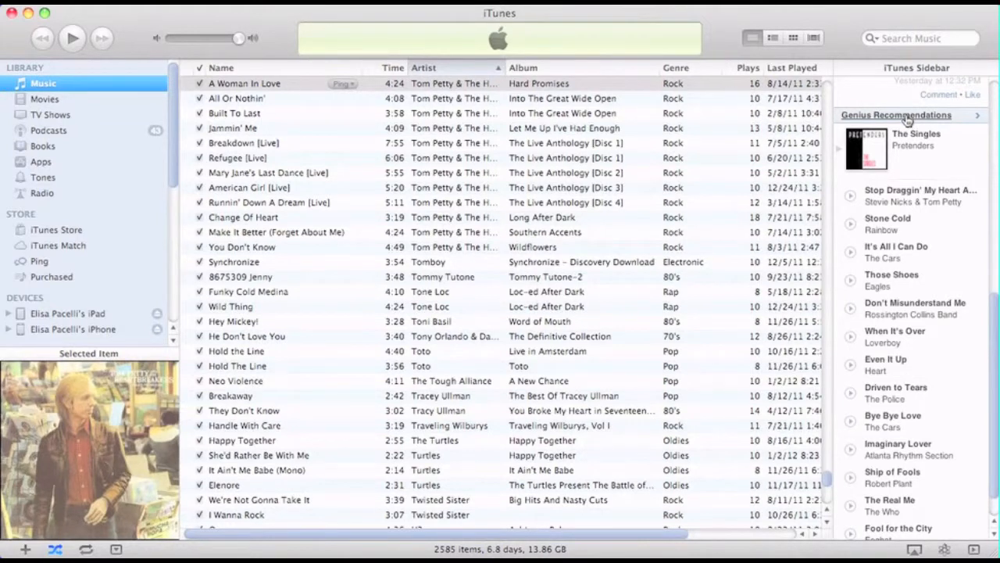
pyautogui.moveTo(897, 216)
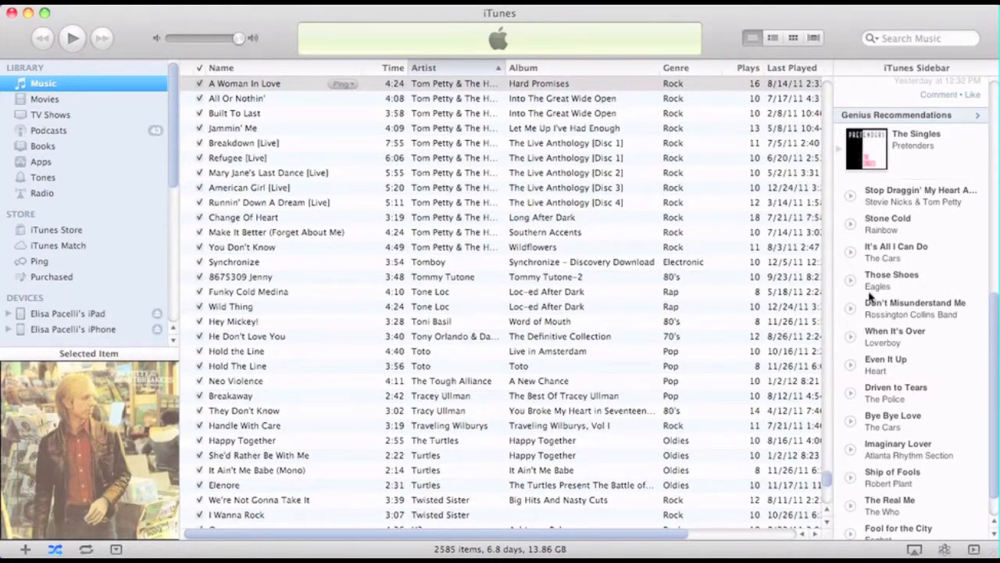
pyautogui.moveTo(850, 281)
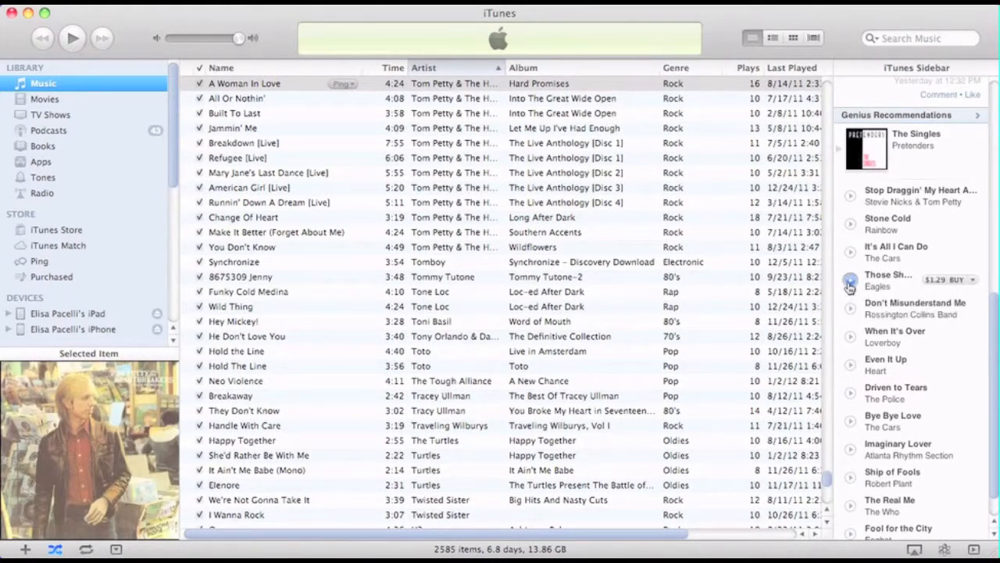
# Preview the Eagles' recommended song 'Those Shoes', then stop the preview
pyautogui.click(850, 288)
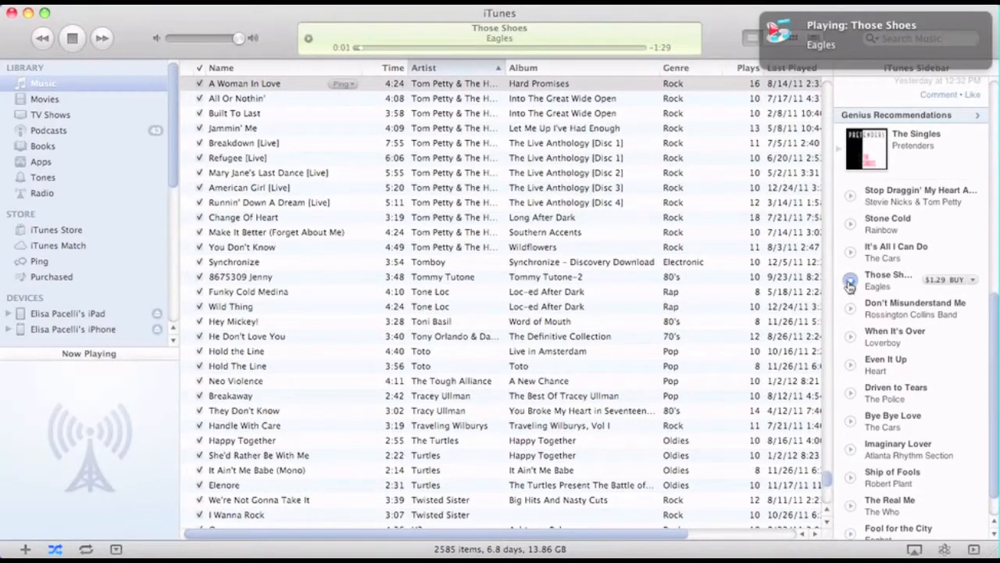
pyautogui.click(72, 37)
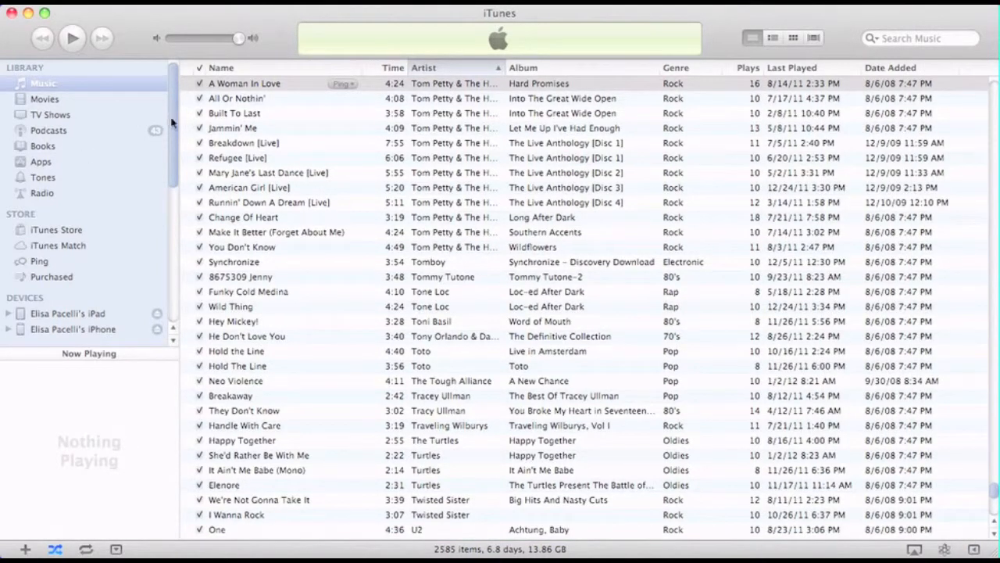
pyautogui.scroll(-3)
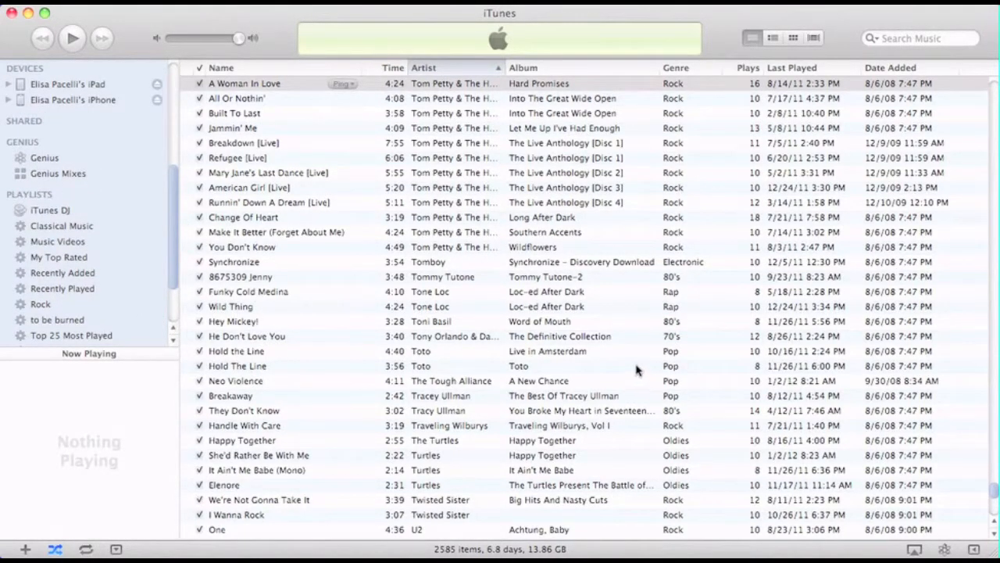
pyautogui.moveTo(437, 344)
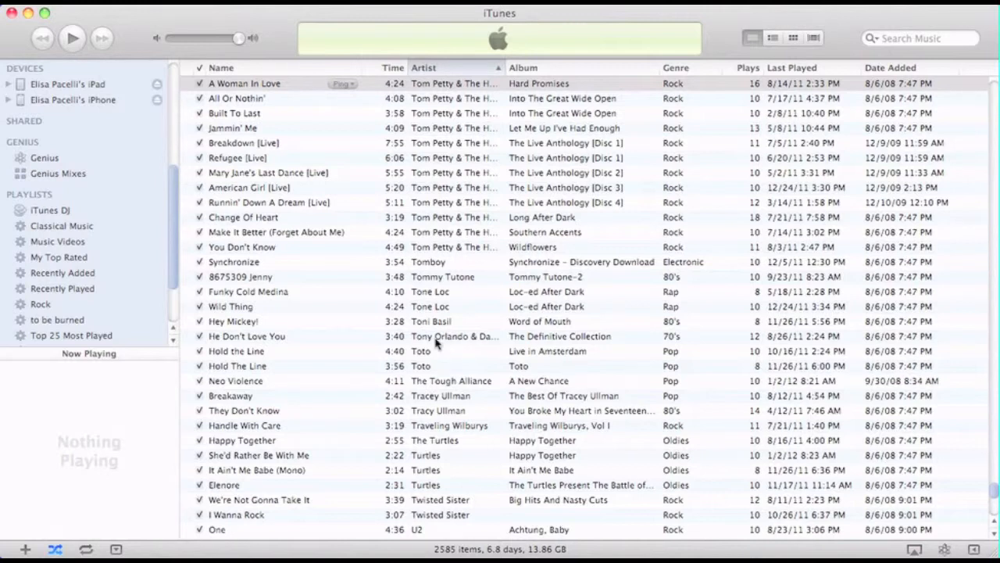